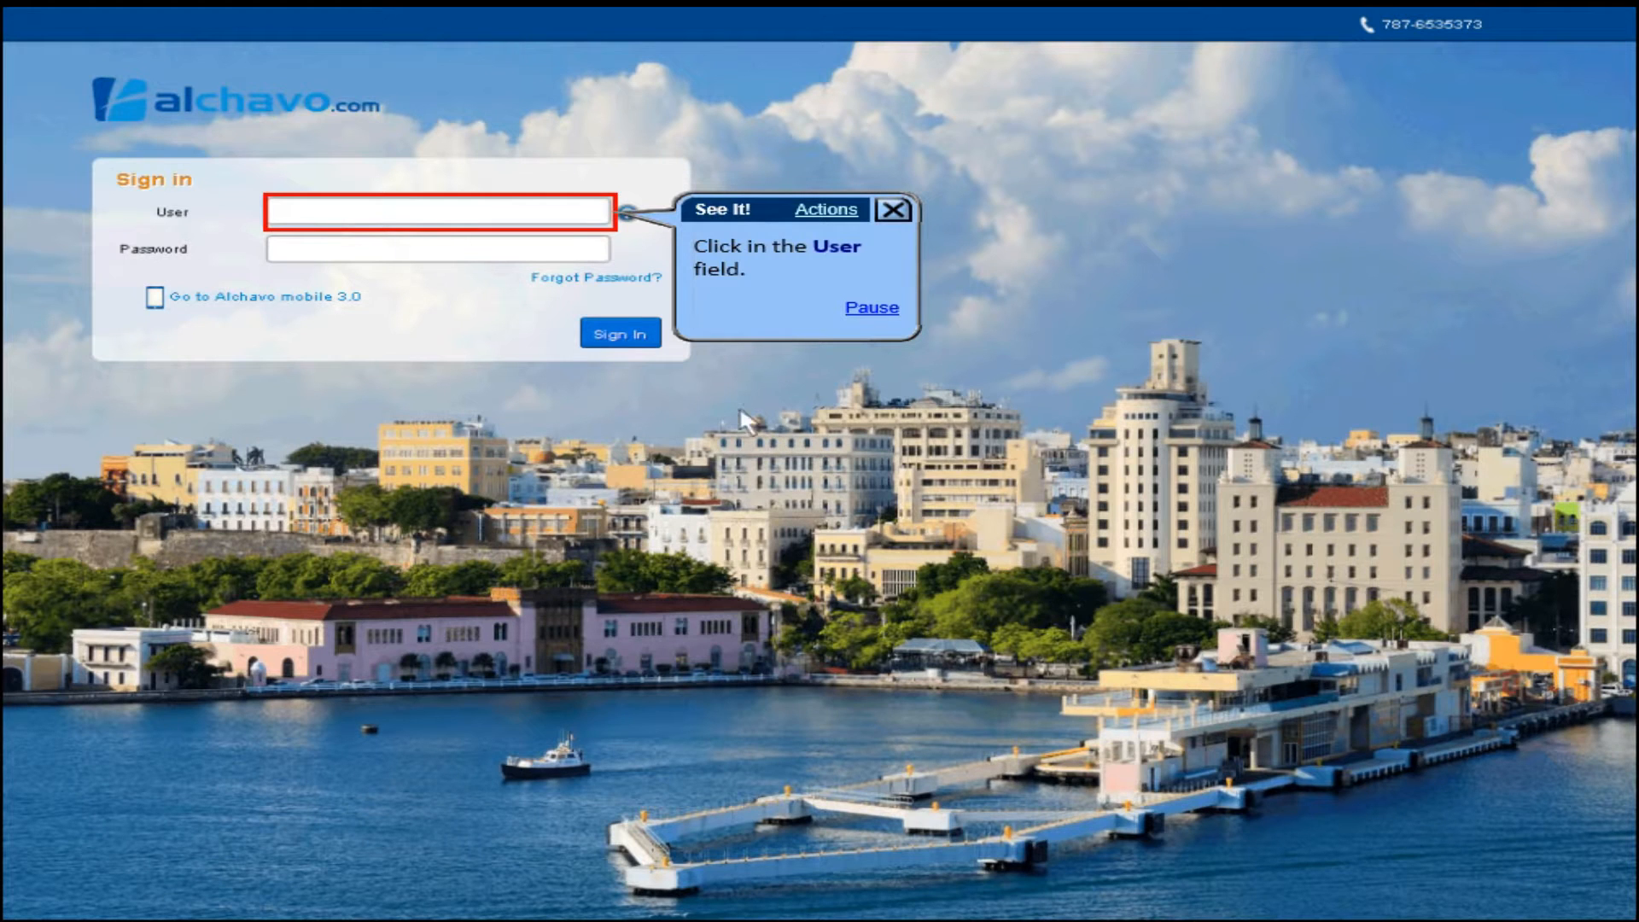
pyautogui.click(441, 215)
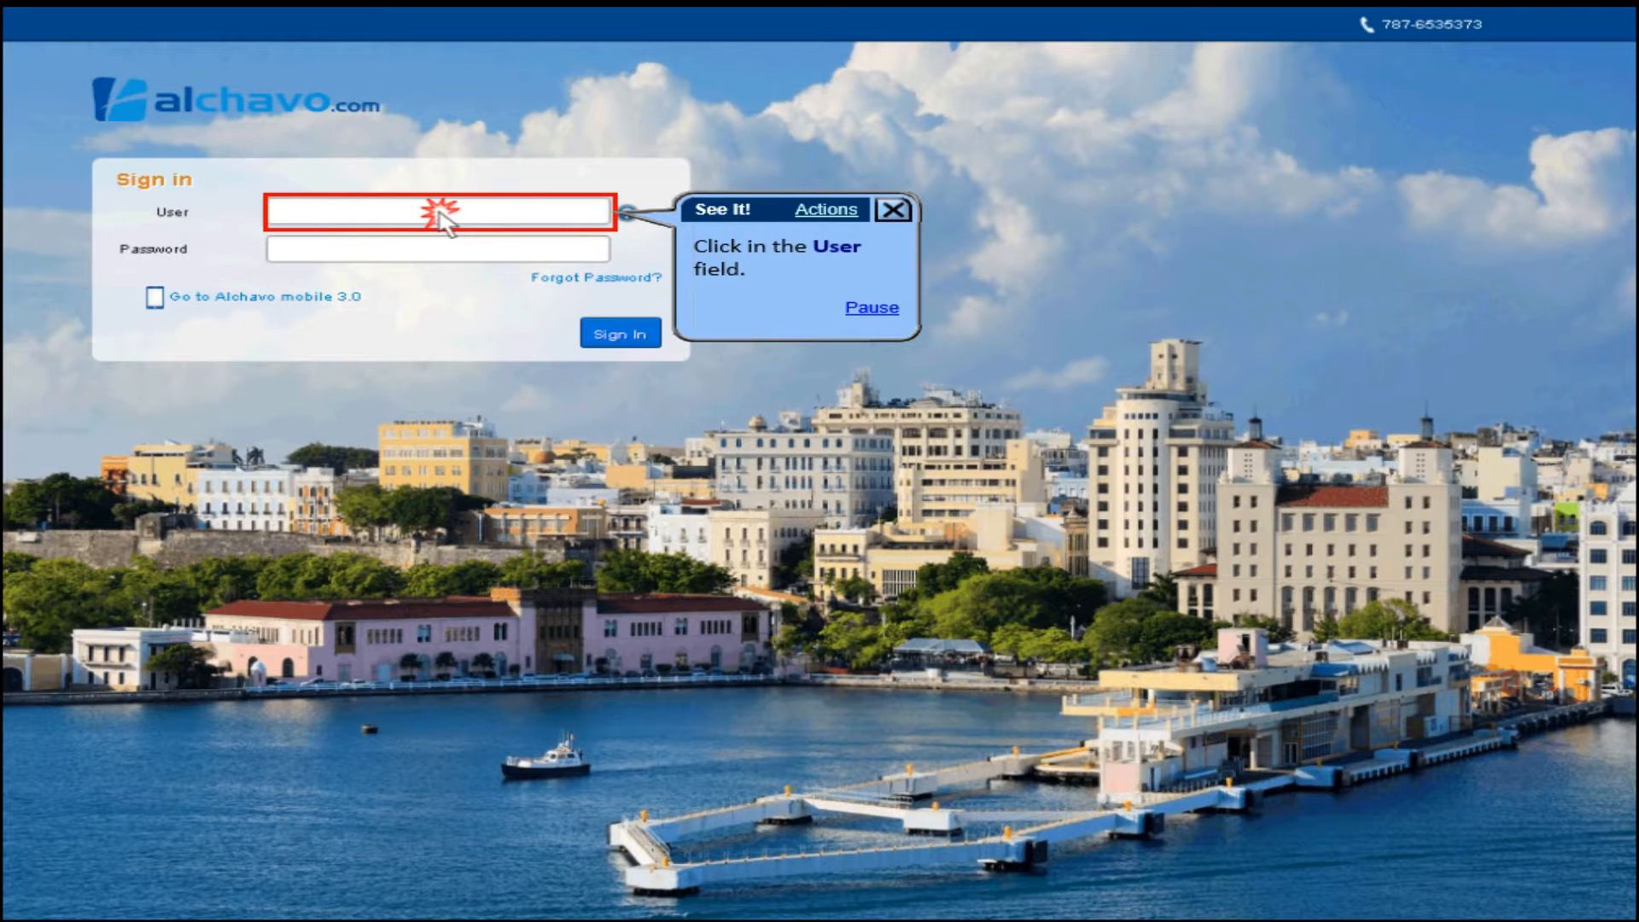
pyautogui.click(439, 212)
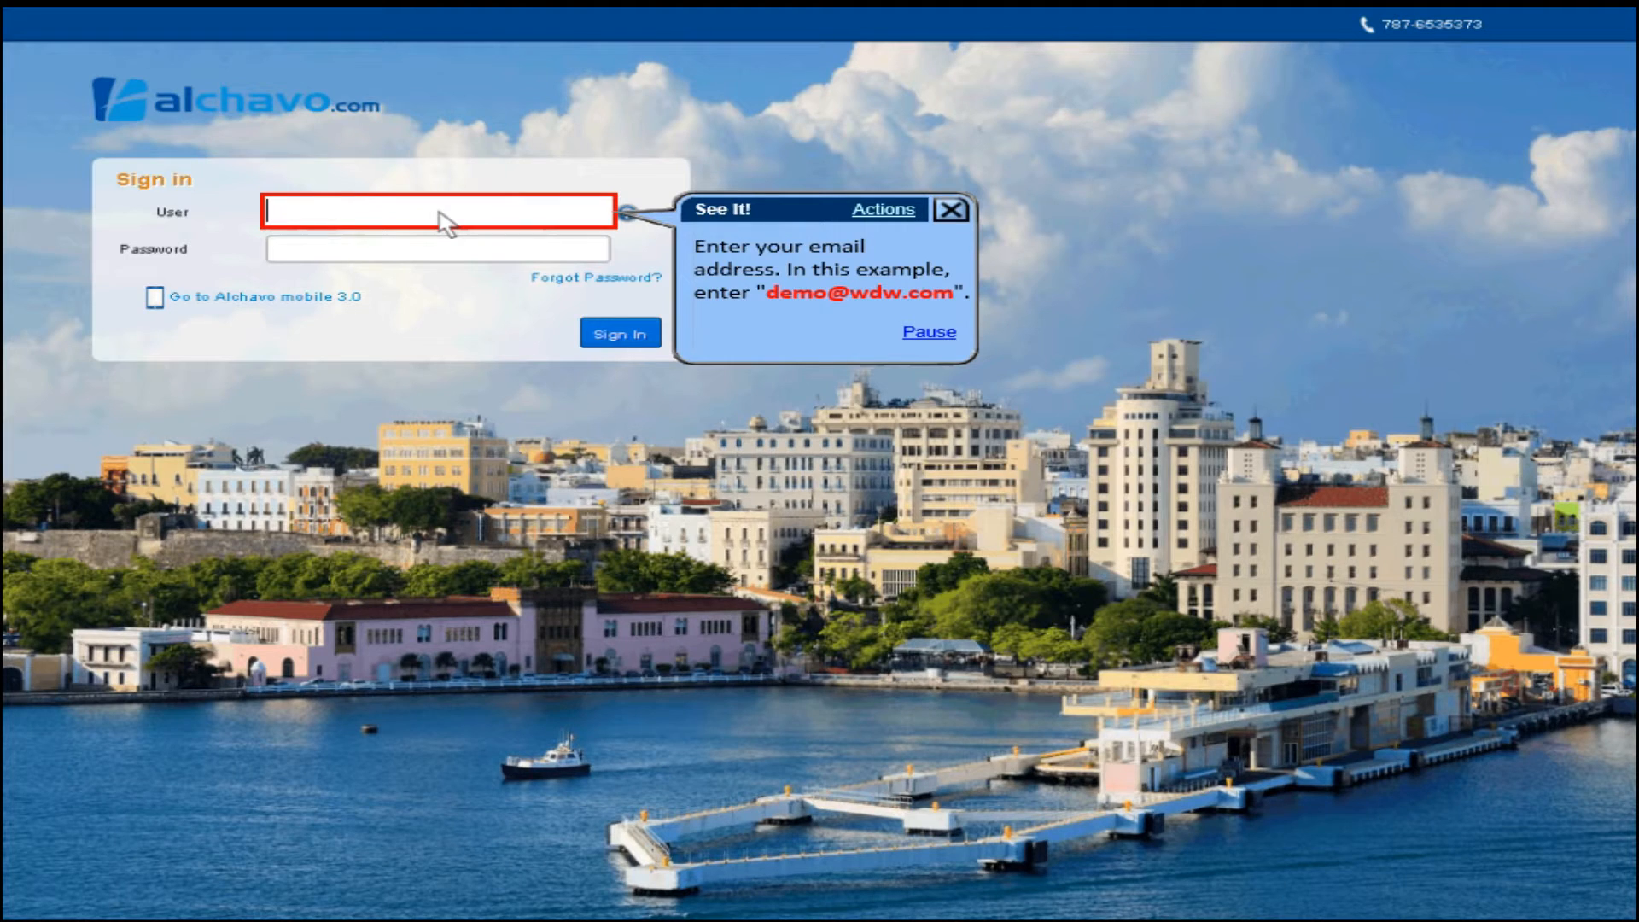
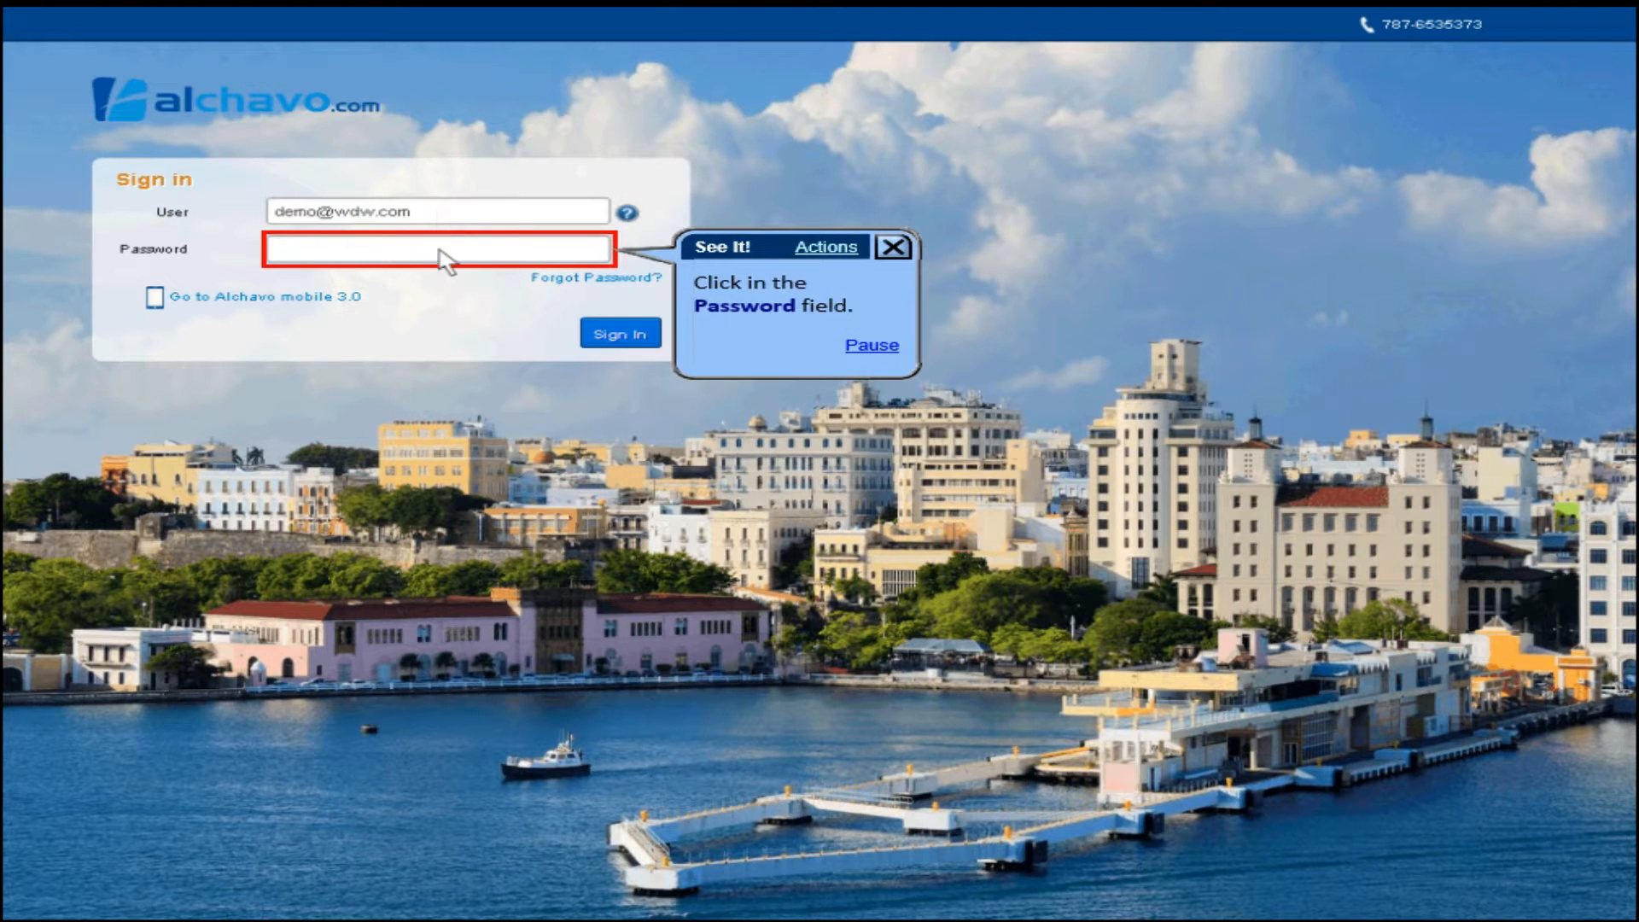
pyautogui.click(439, 250)
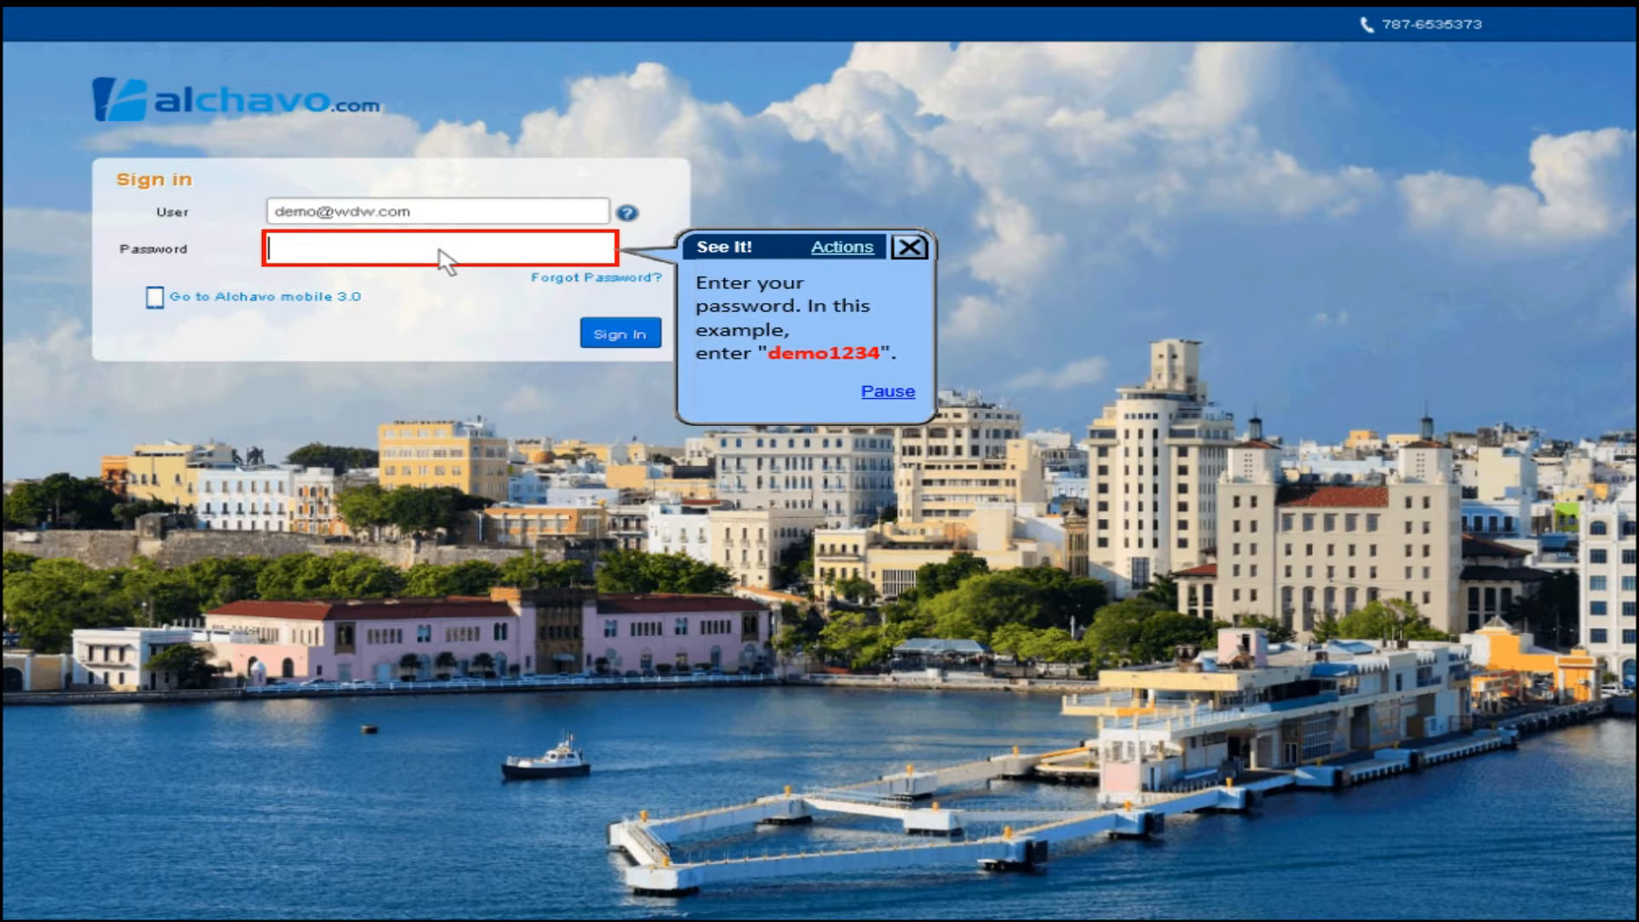
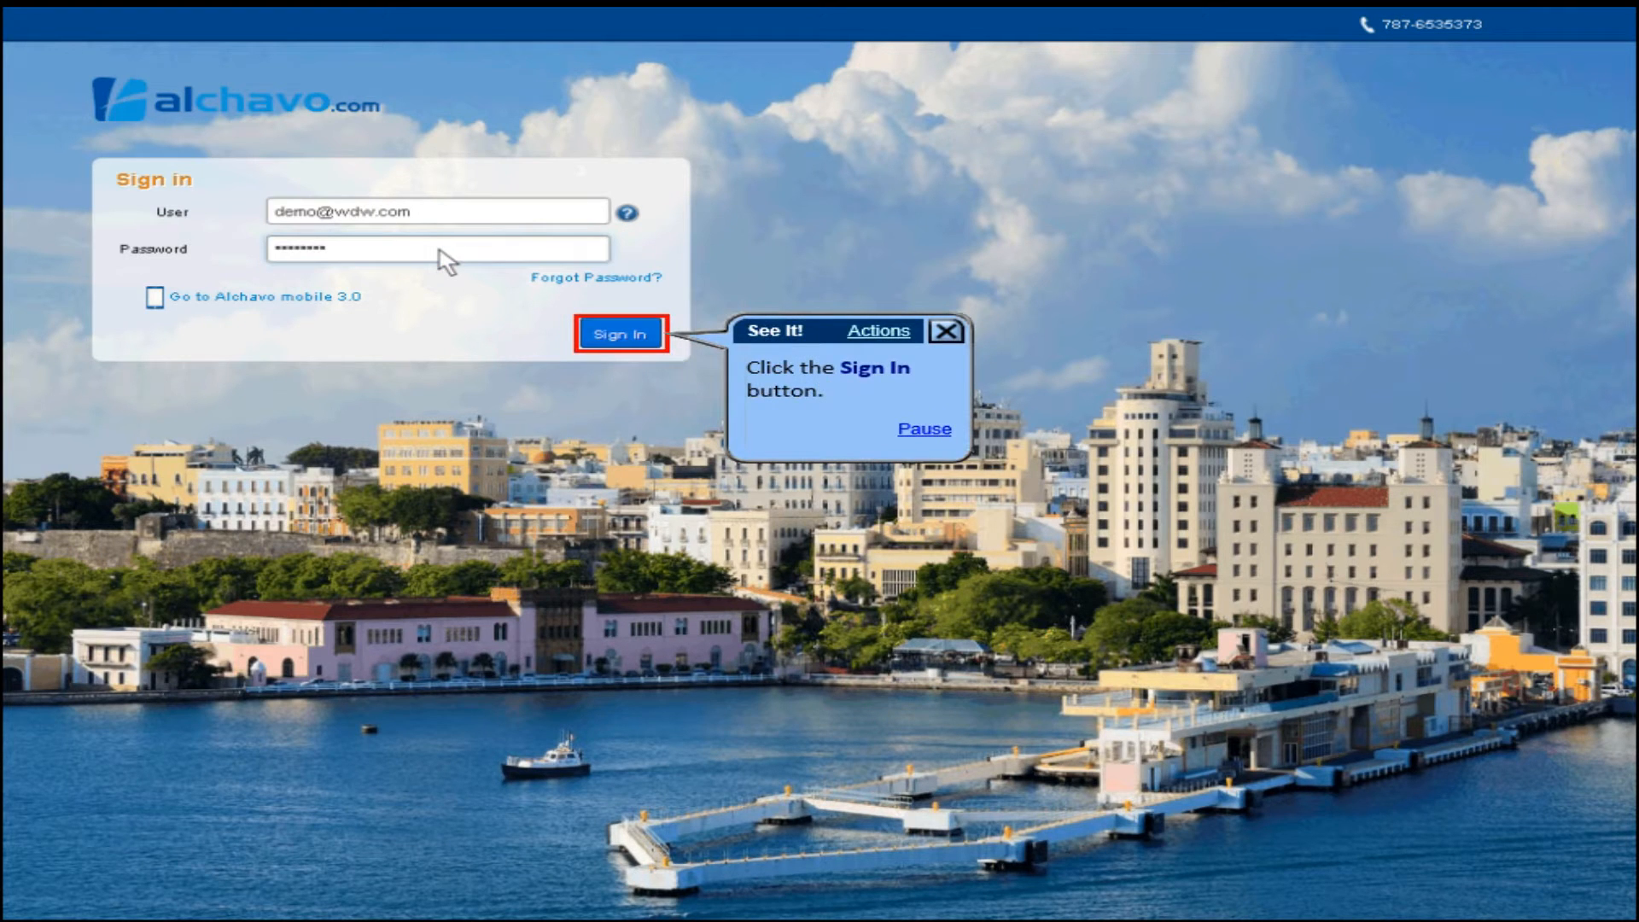
pyautogui.click(620, 335)
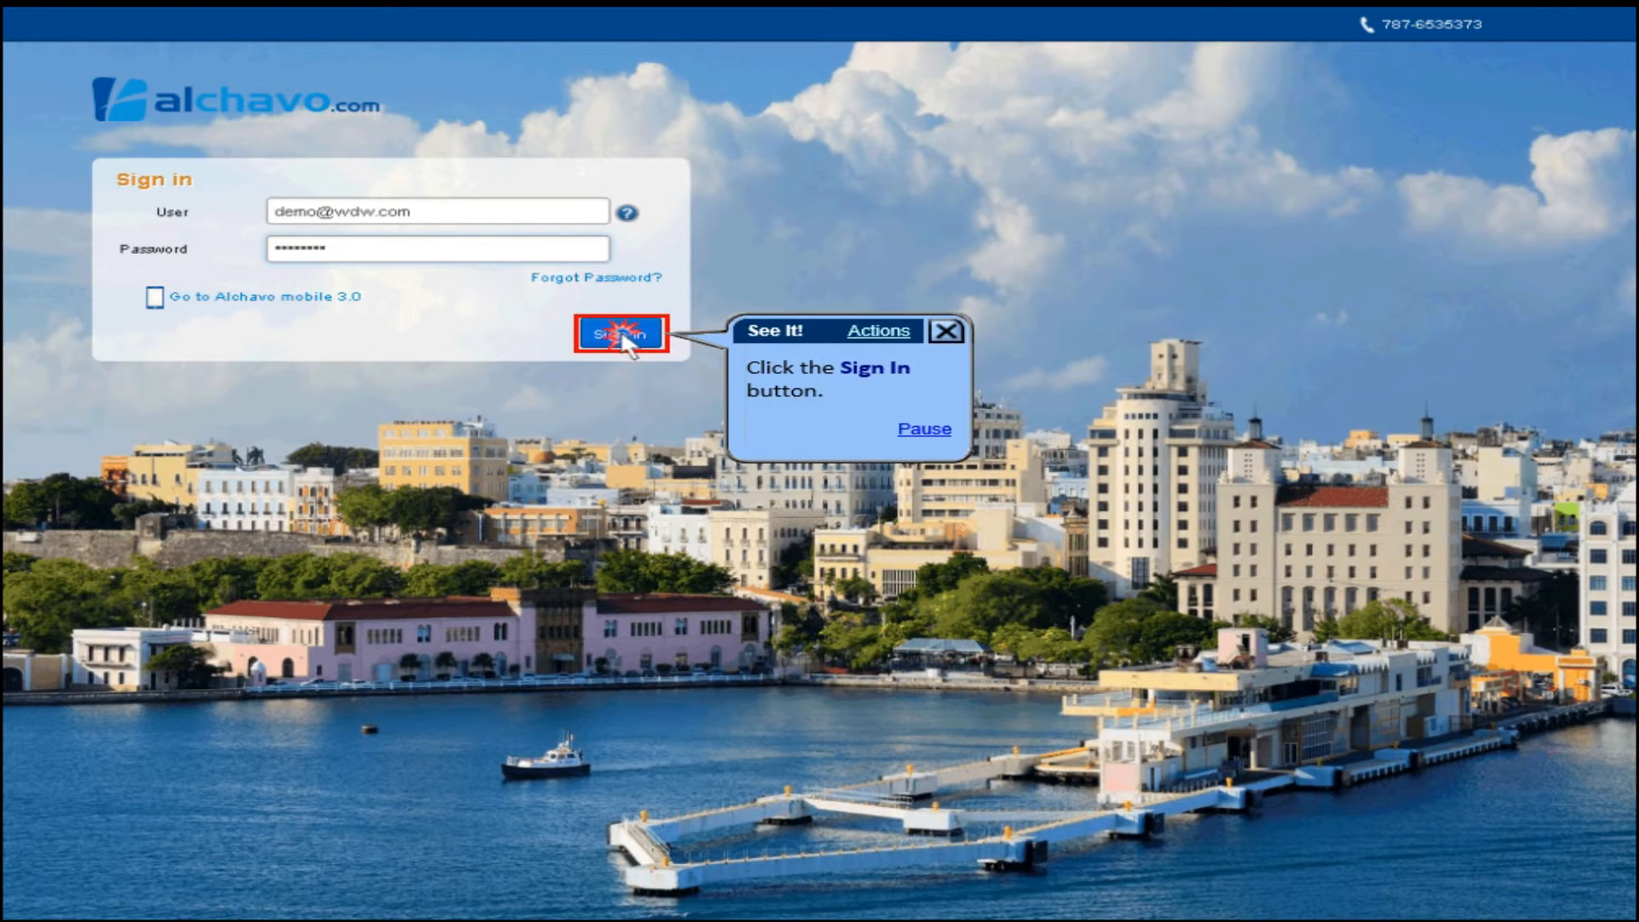
pyautogui.click(620, 333)
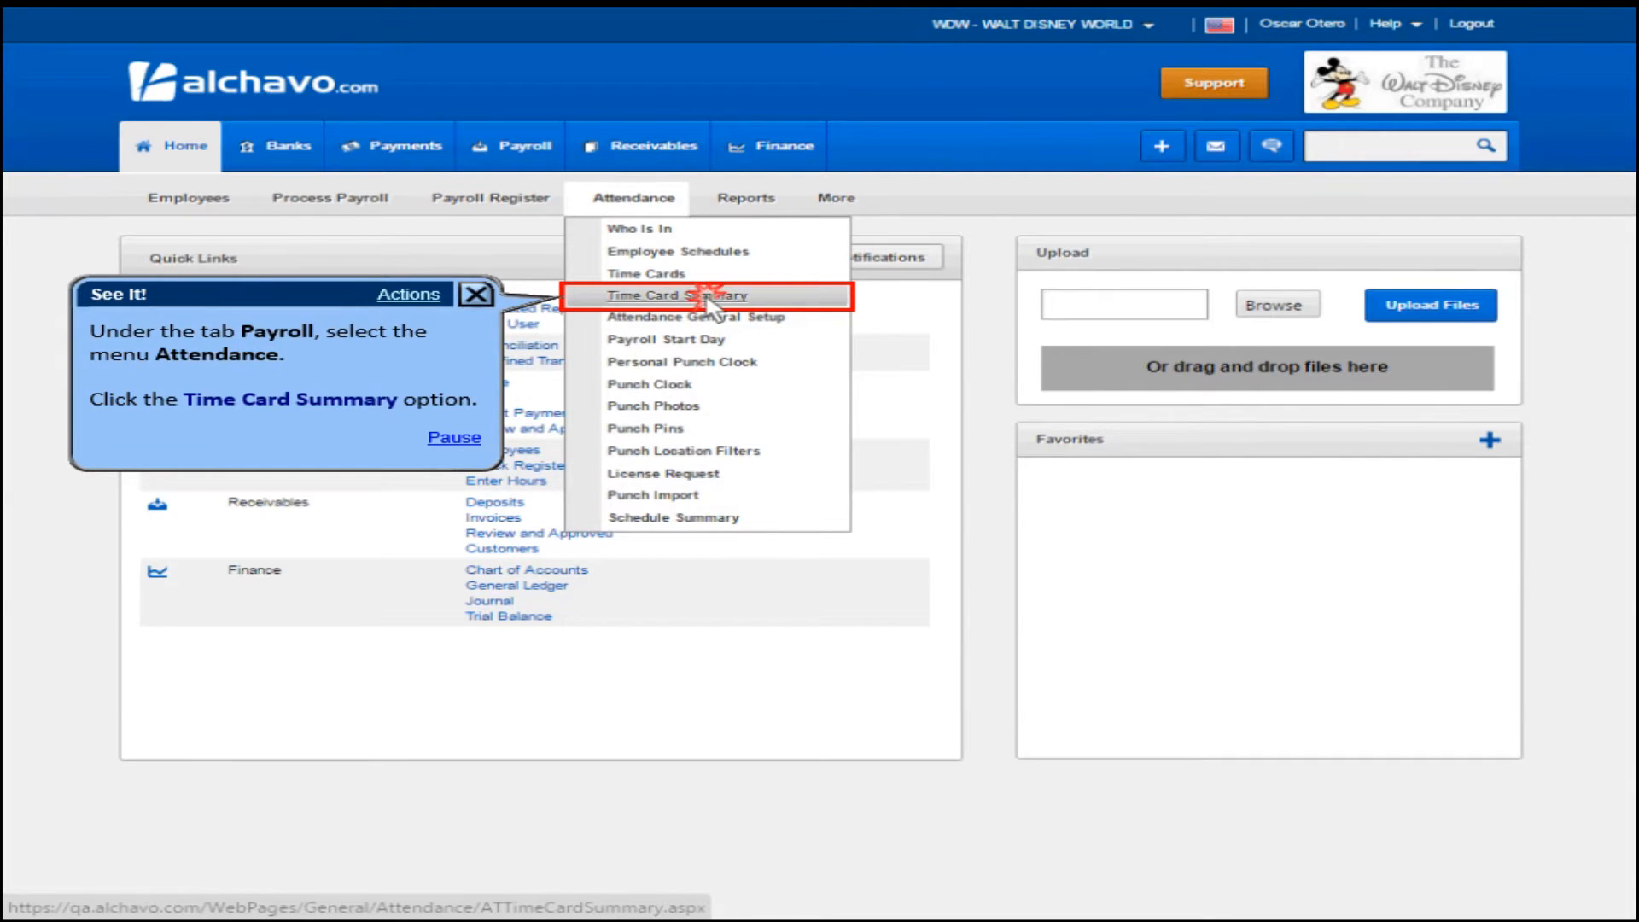
# Go to Attendance > Time Card Summary and show the available pay periods.
pyautogui.click(676, 295)
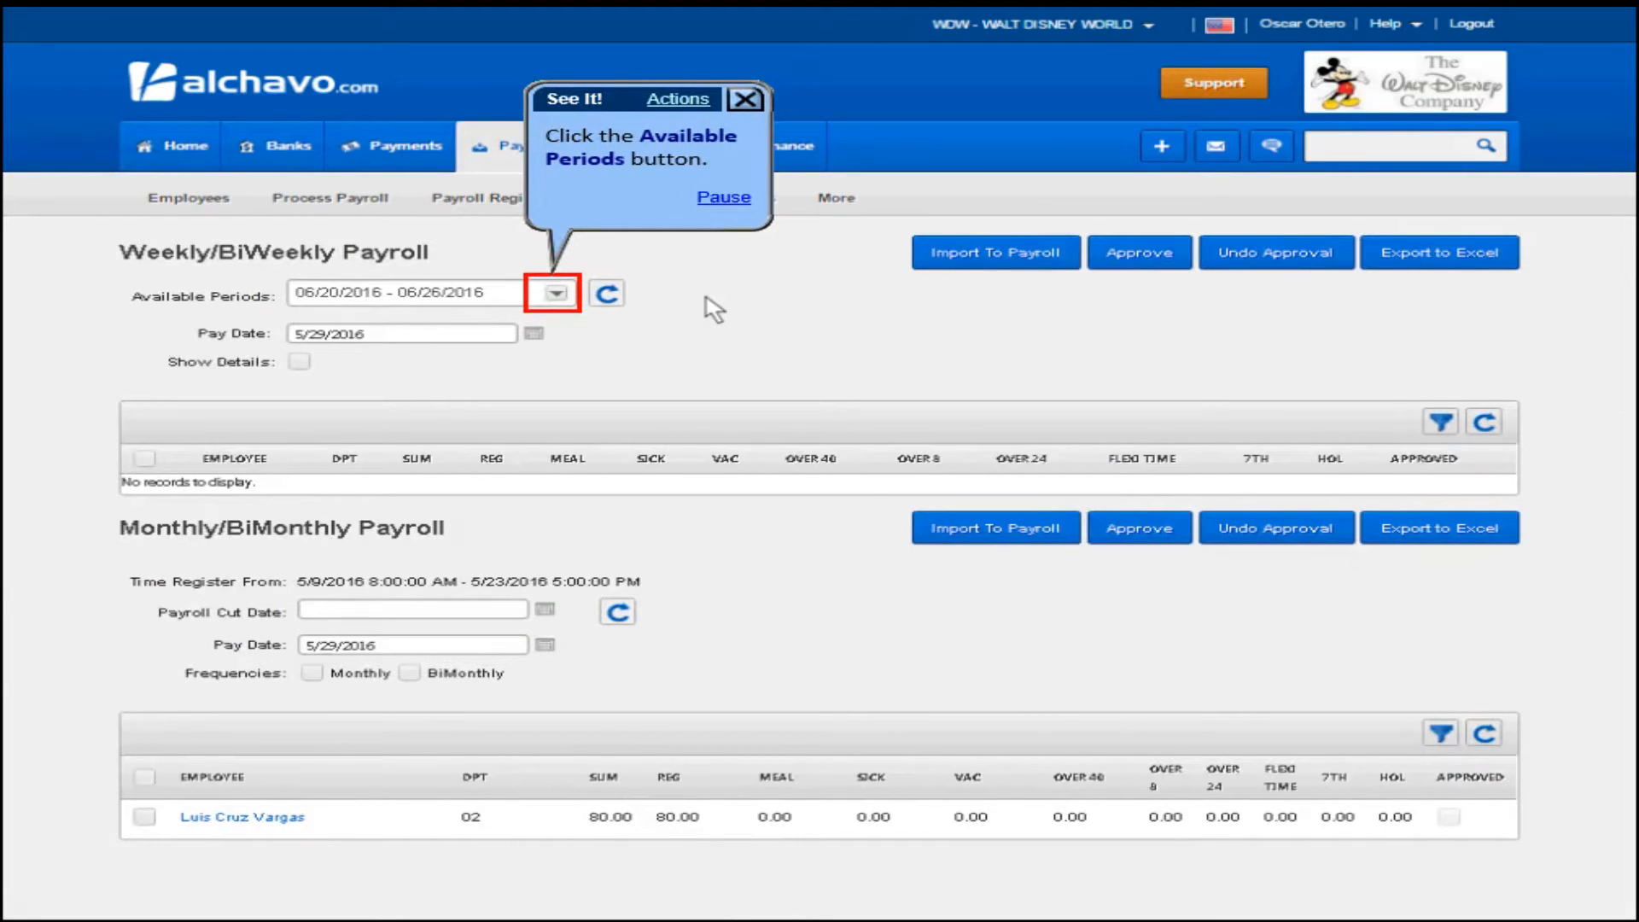
pyautogui.click(551, 292)
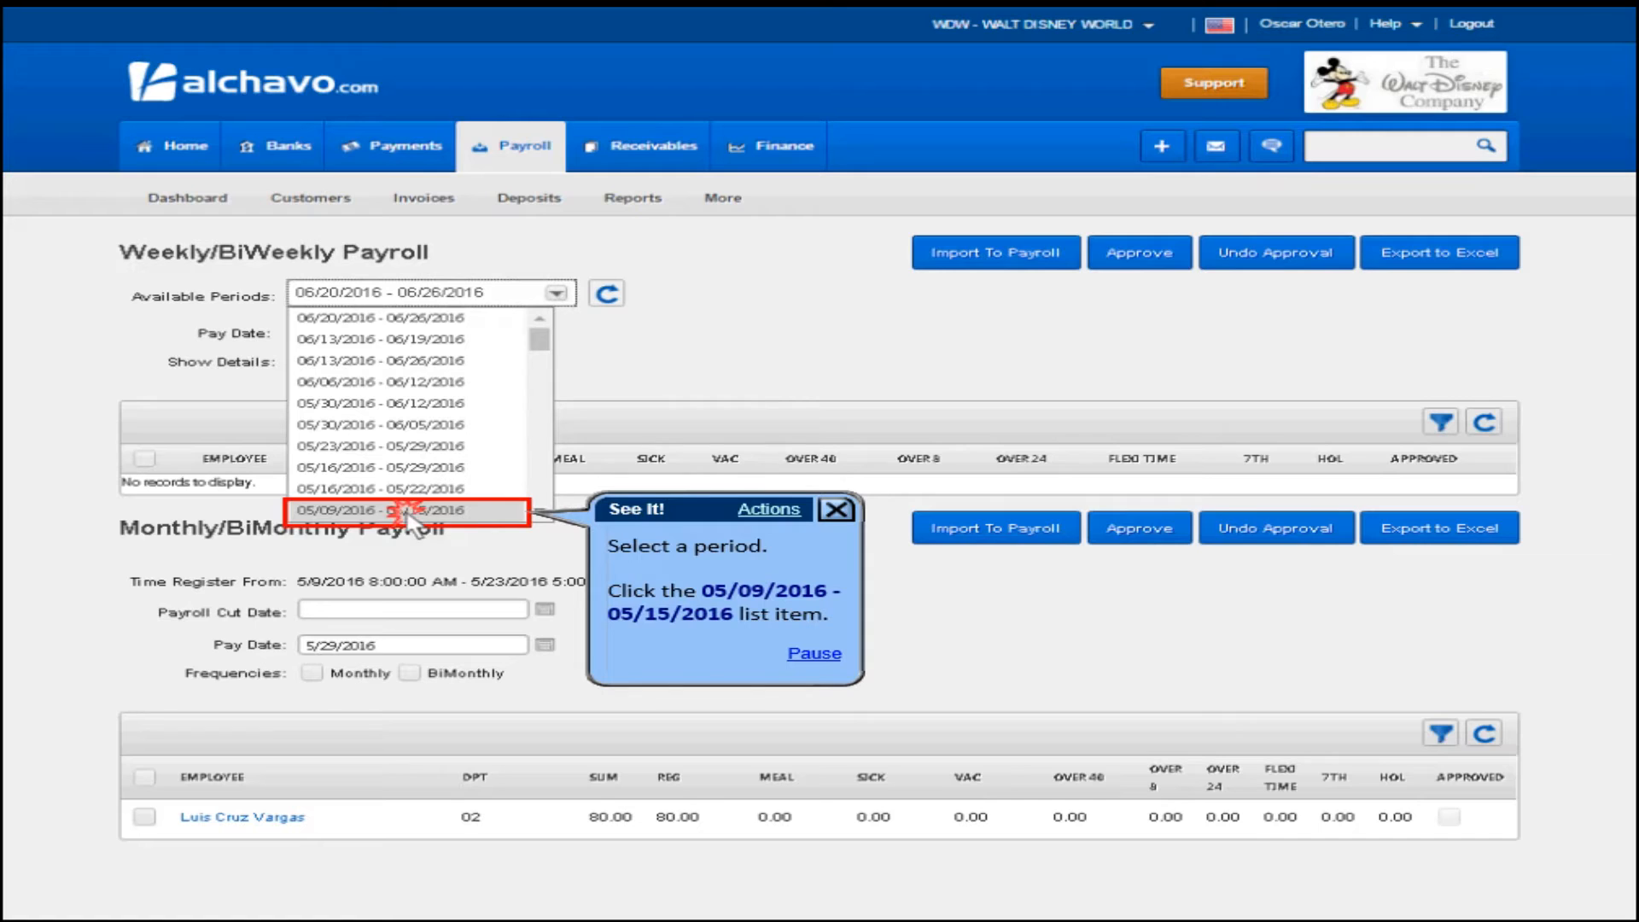
# Select the 05/09/2016 - 05/15/2016 weekly period, listing five employees' hours.
pyautogui.click(379, 511)
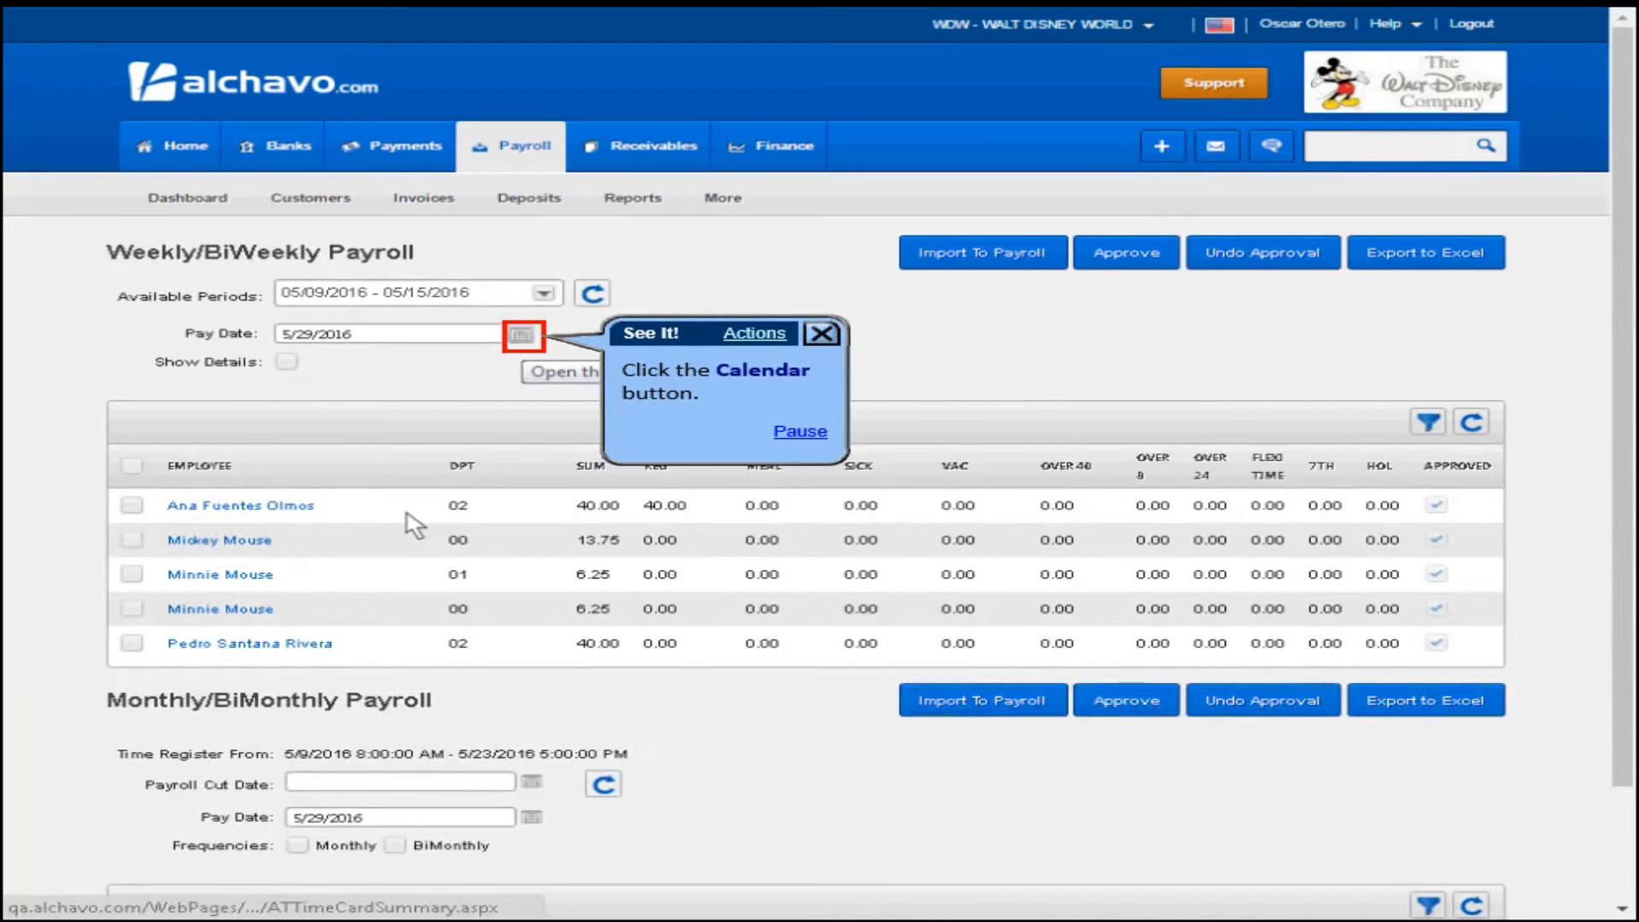
pyautogui.moveTo(475, 423)
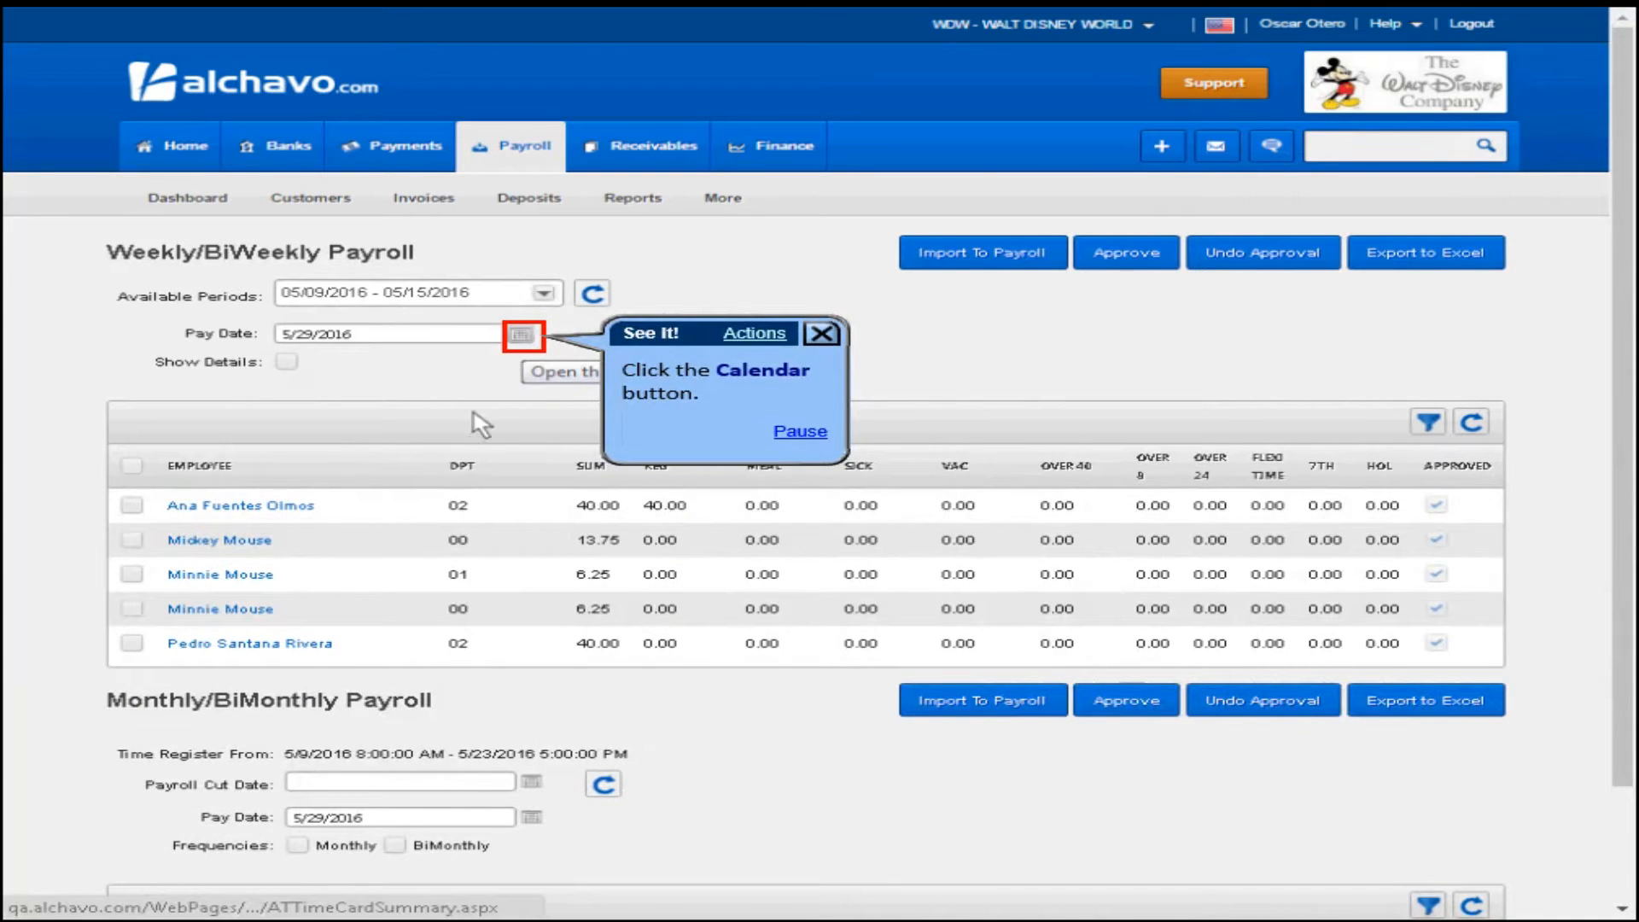
# Set the pay date to 5/28/2016 via the calendar picker.
pyautogui.click(522, 334)
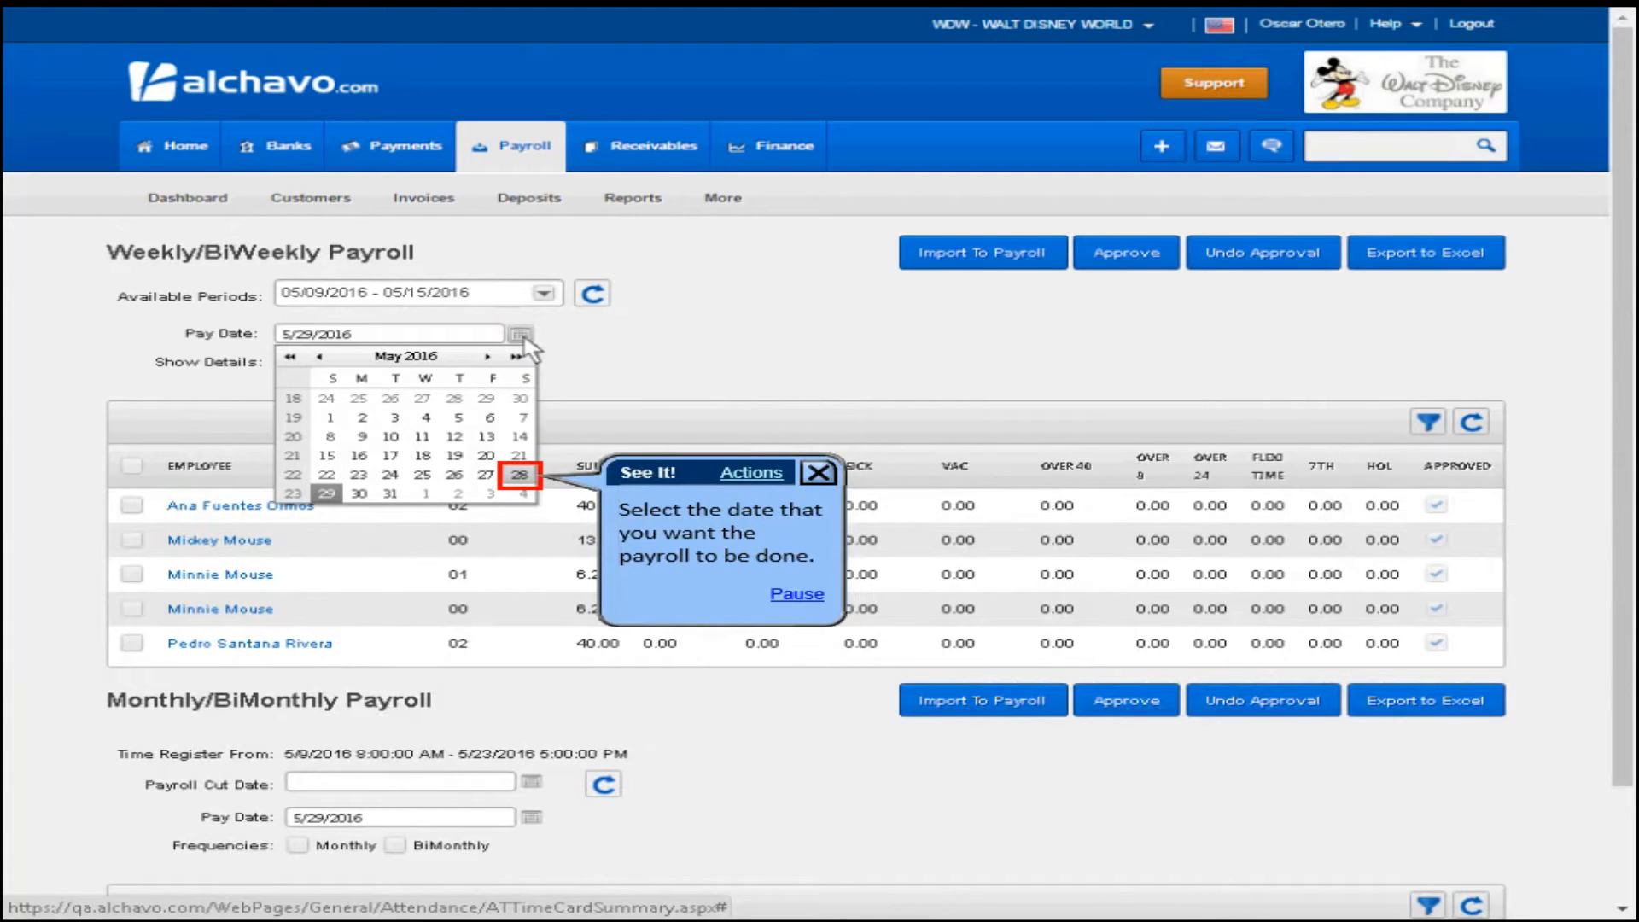
pyautogui.moveTo(522, 433)
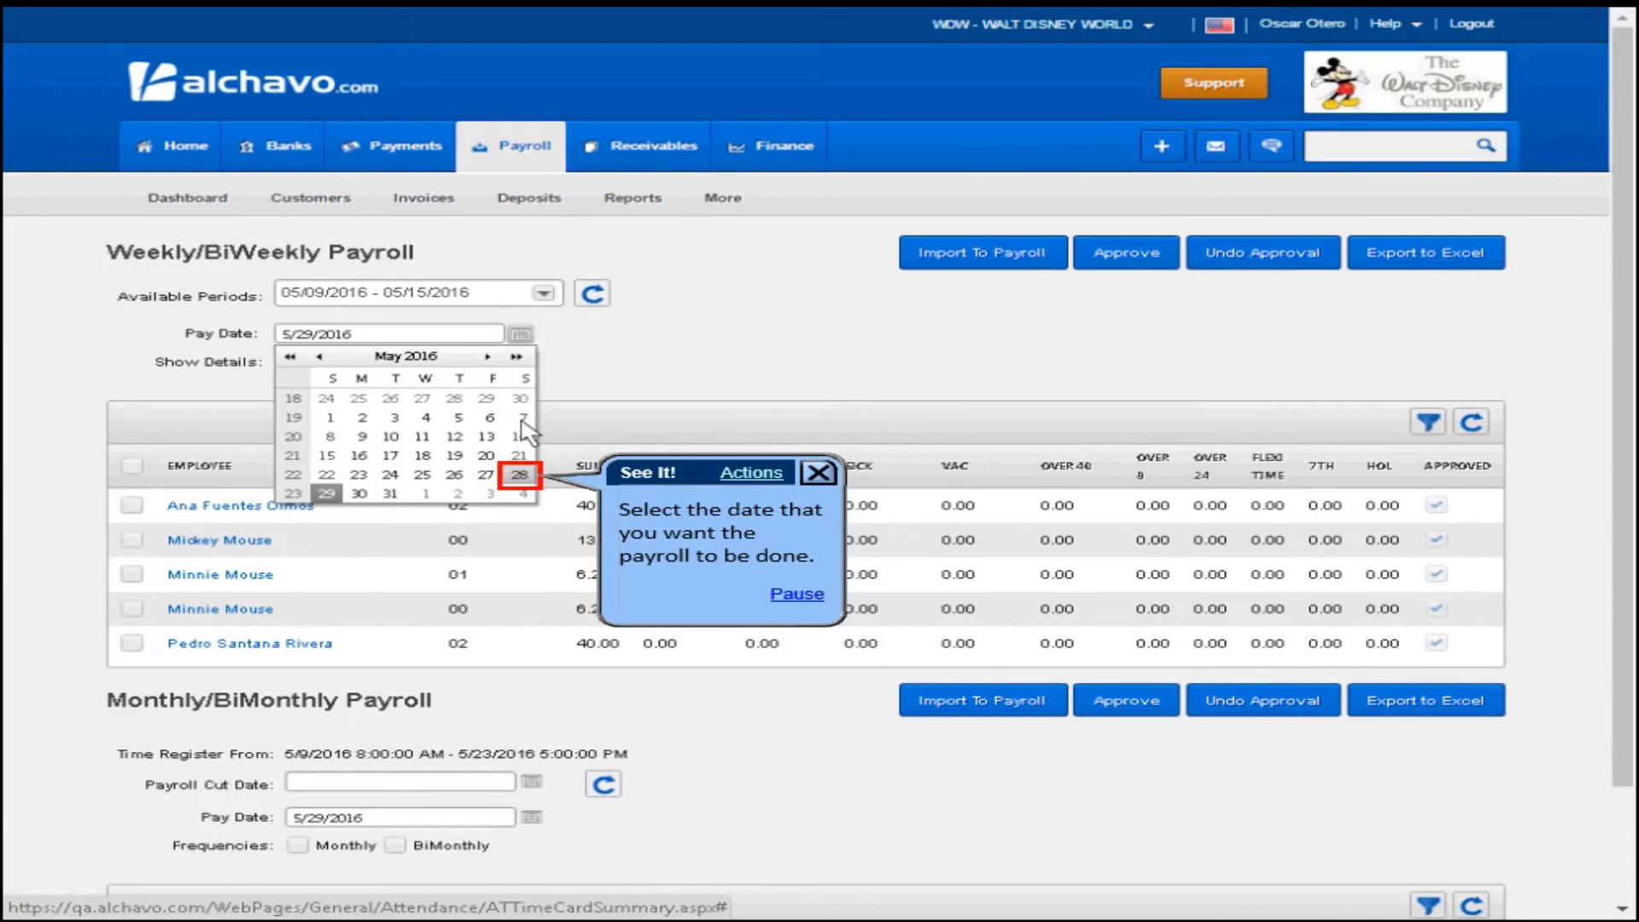
pyautogui.click(521, 473)
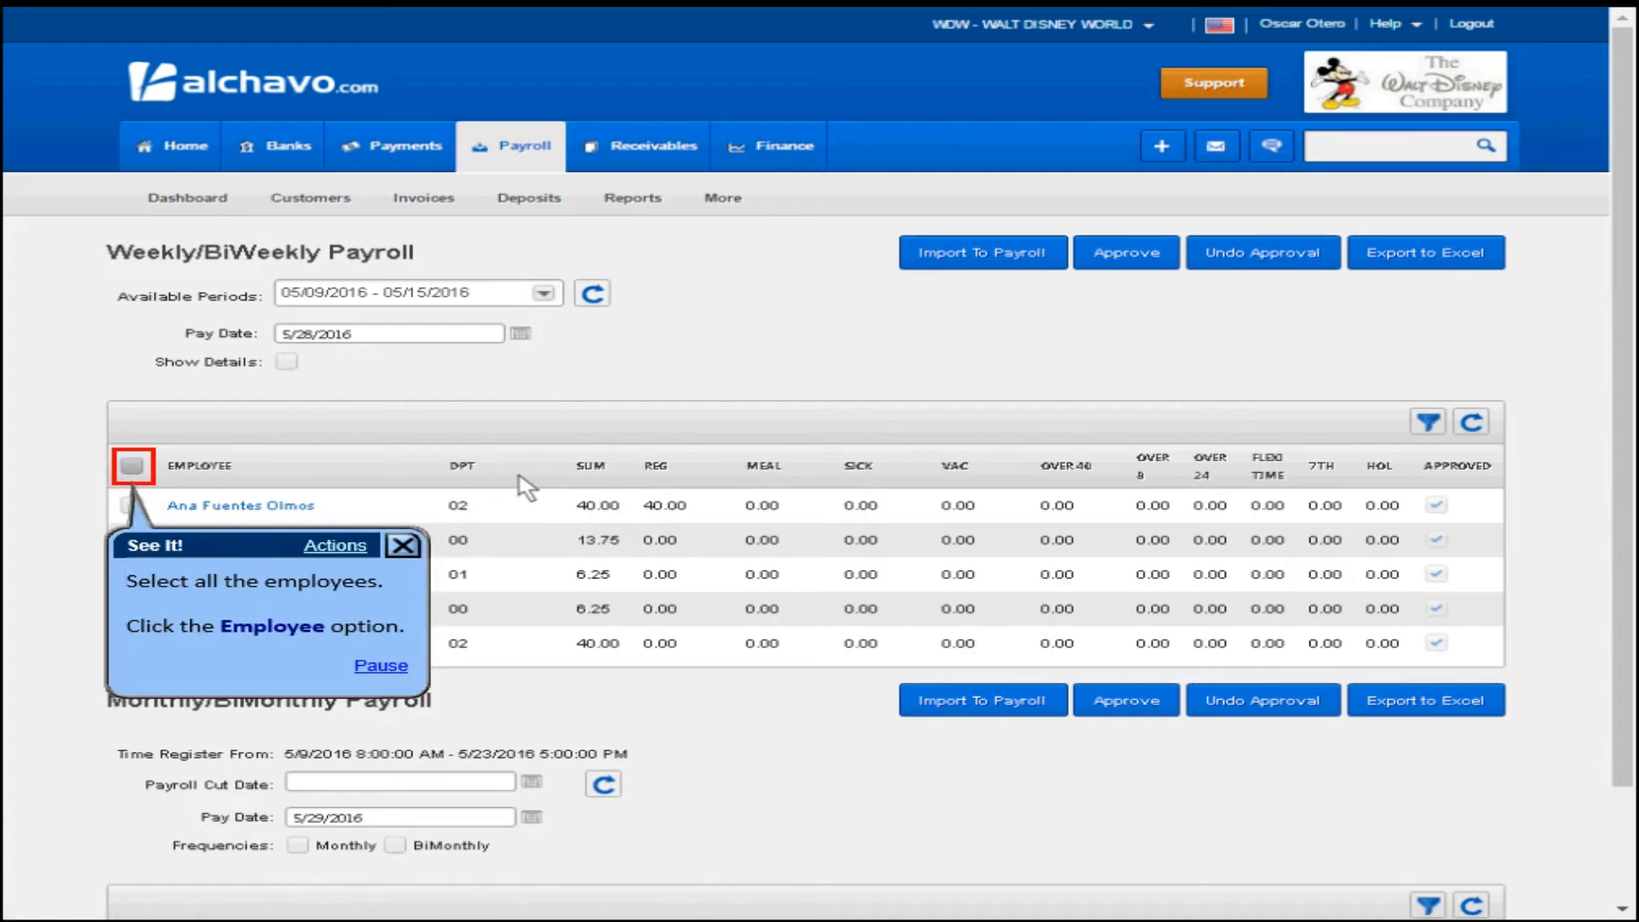
pyautogui.moveTo(178, 478)
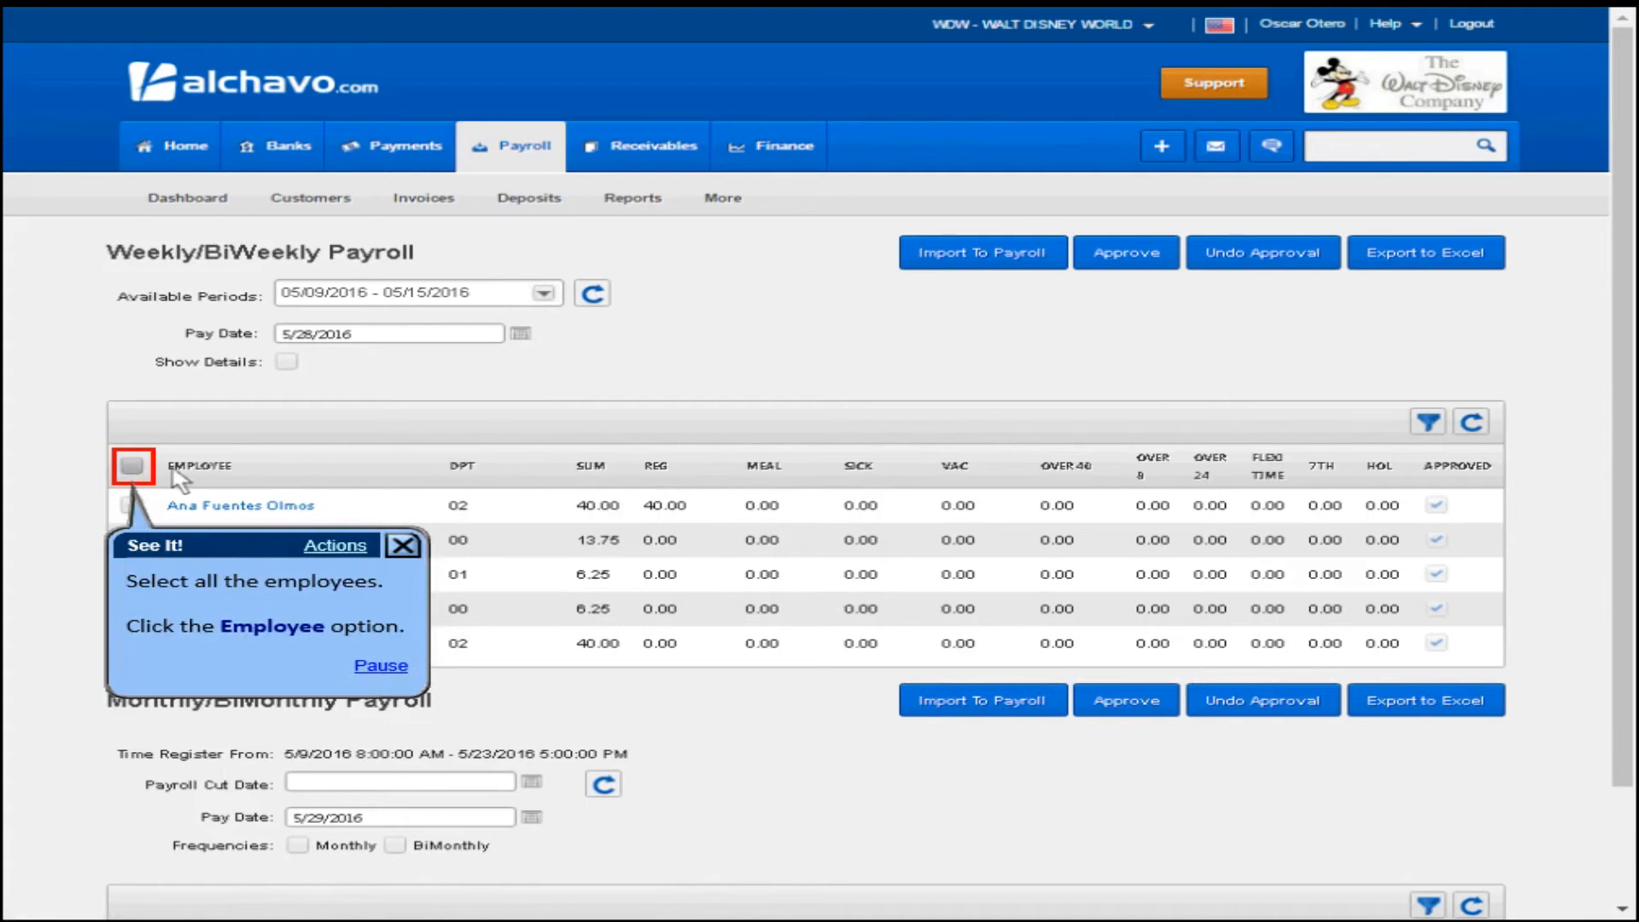
# Select all five employees and import their hours to payroll.
pyautogui.click(130, 466)
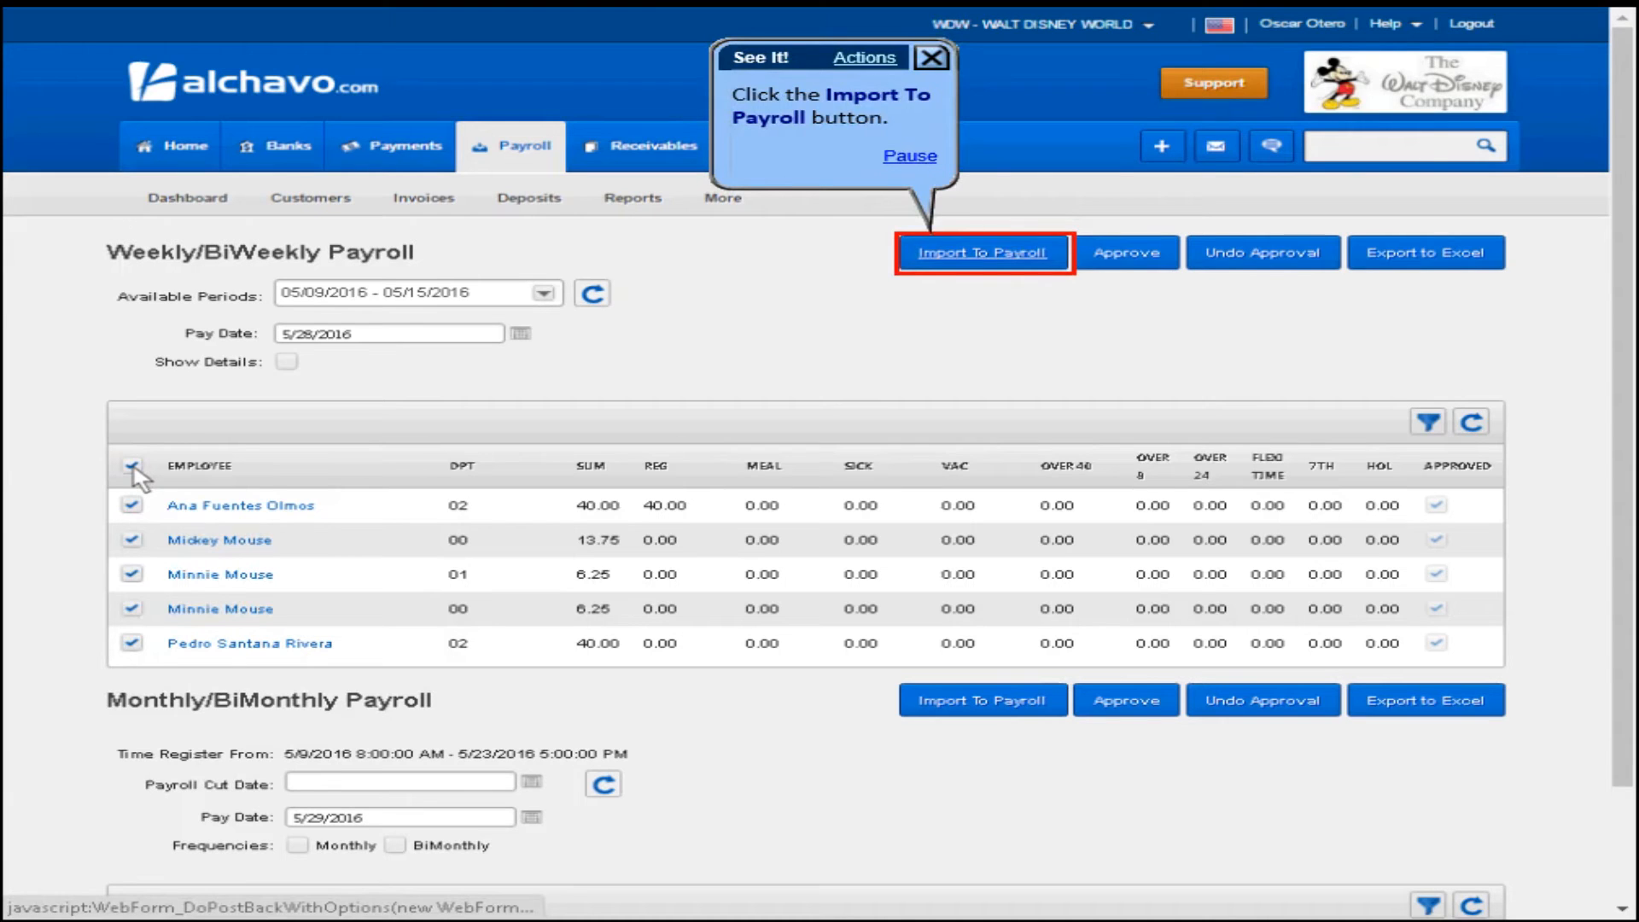
pyautogui.moveTo(808, 312)
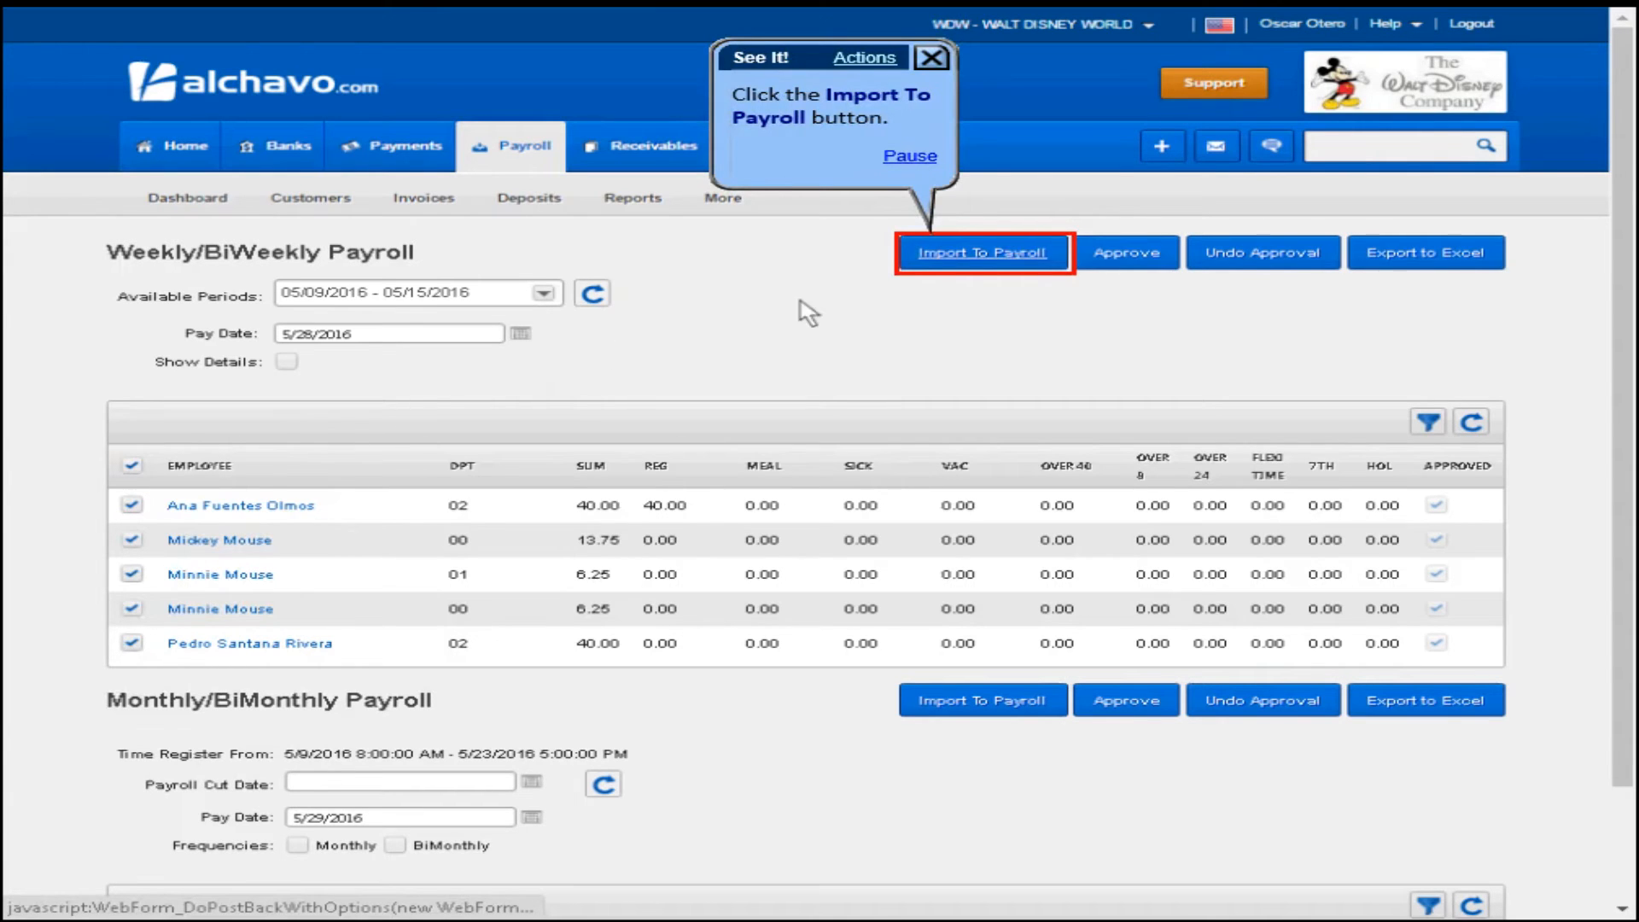
pyautogui.click(982, 253)
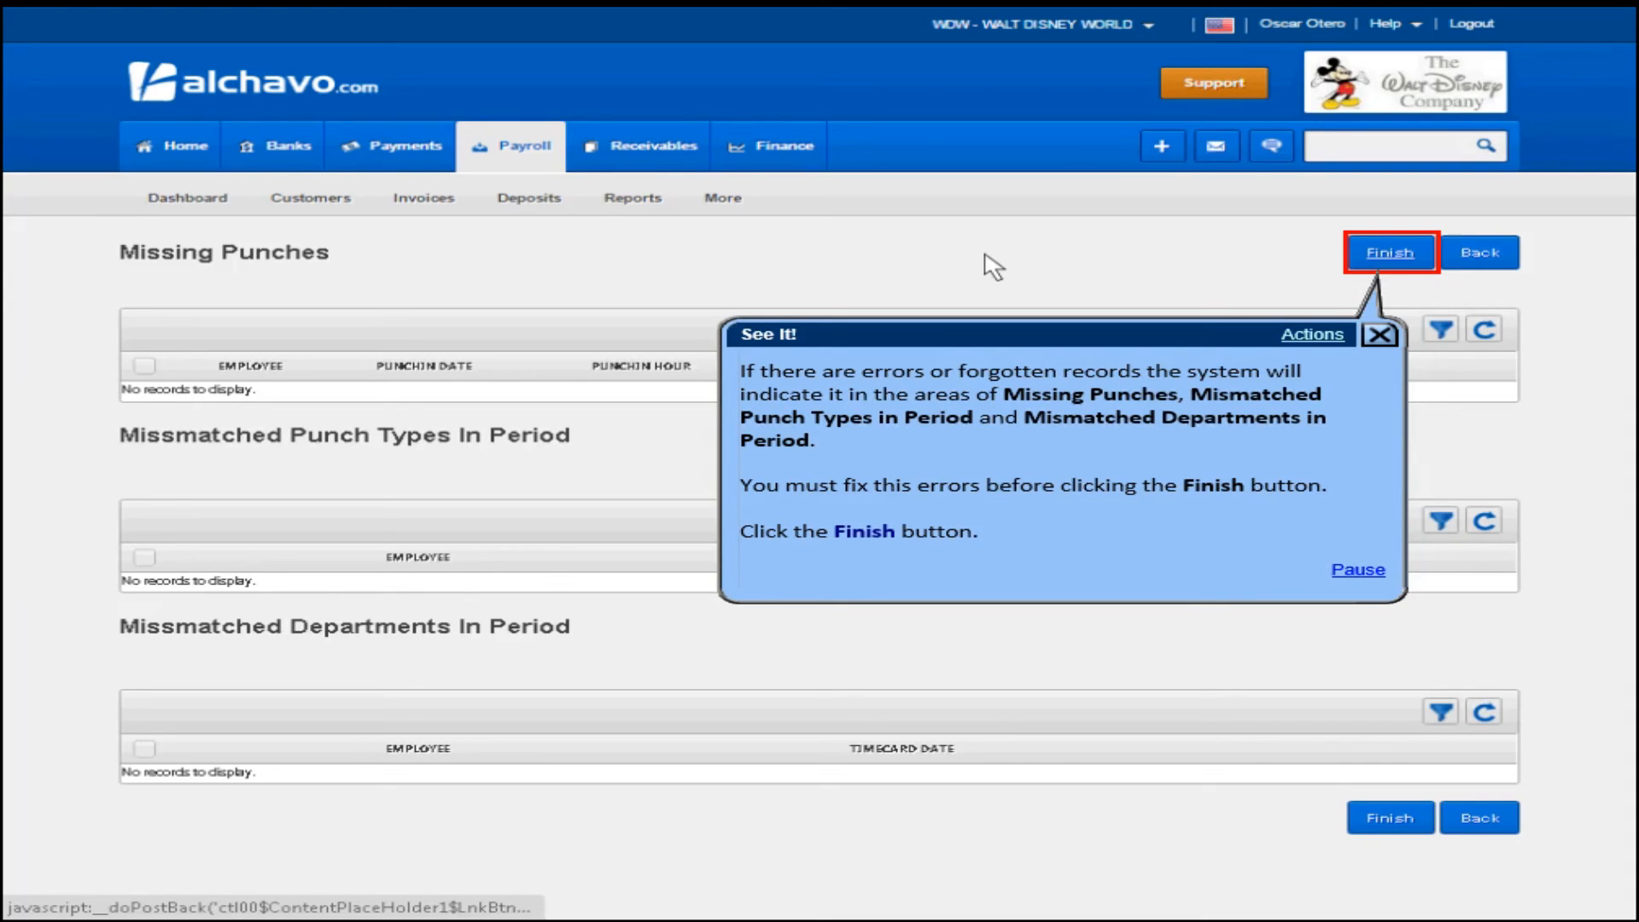
pyautogui.moveTo(1033, 267)
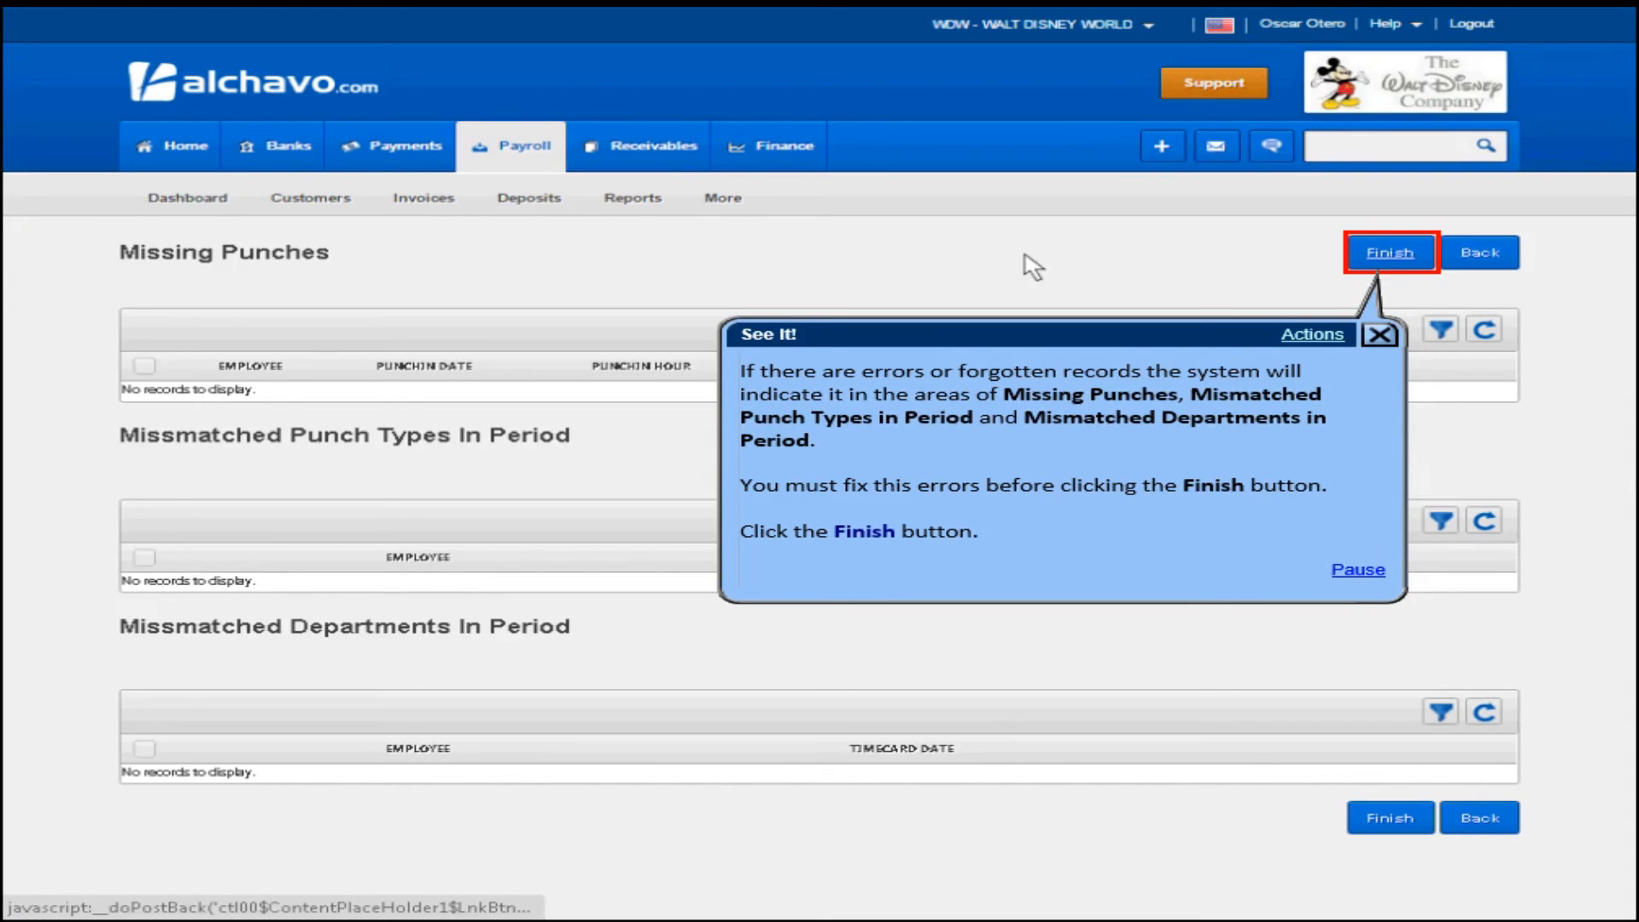
# Finish the import on the Missing Punches page, showing the guide's congratulations message.
pyautogui.click(1391, 253)
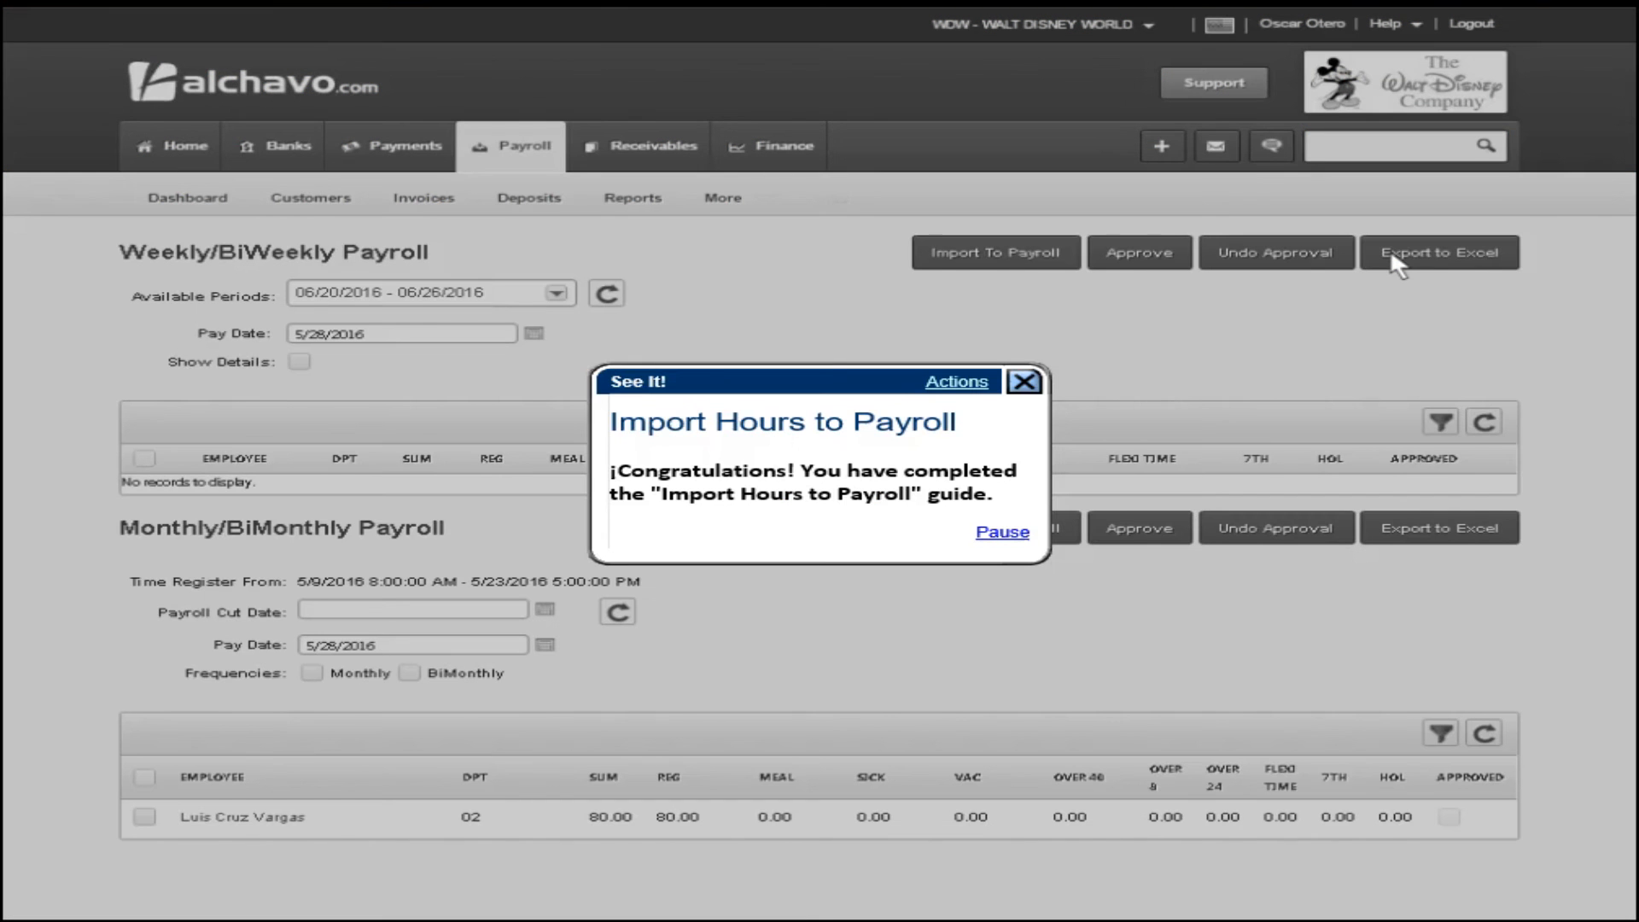